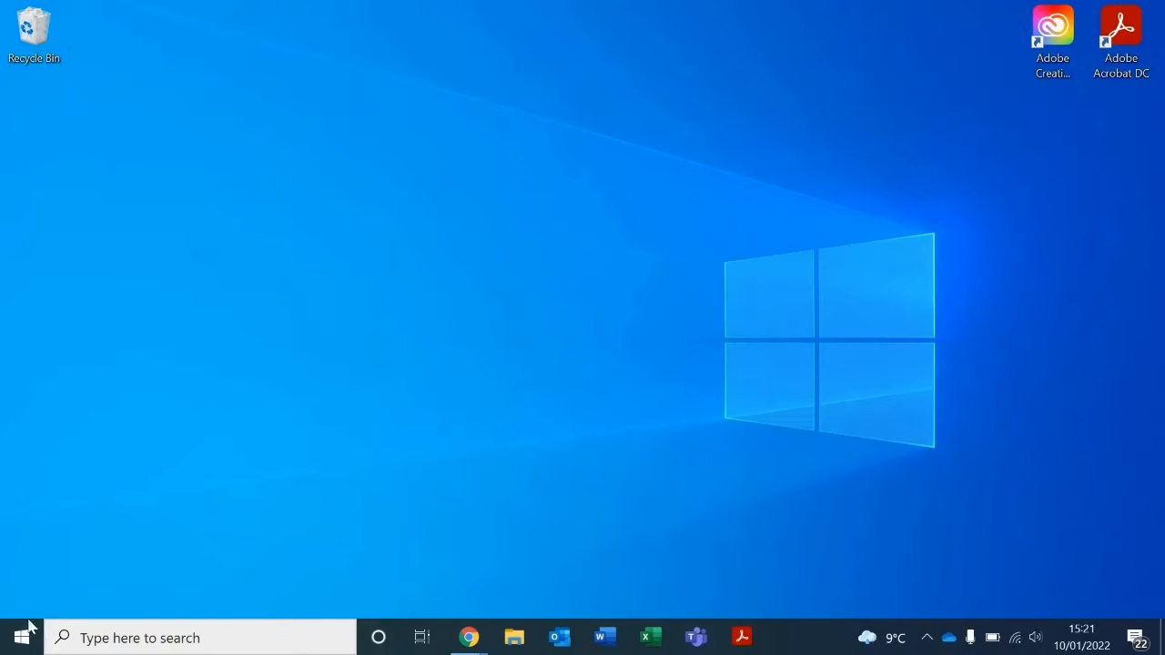
mouse_move(18, 637)
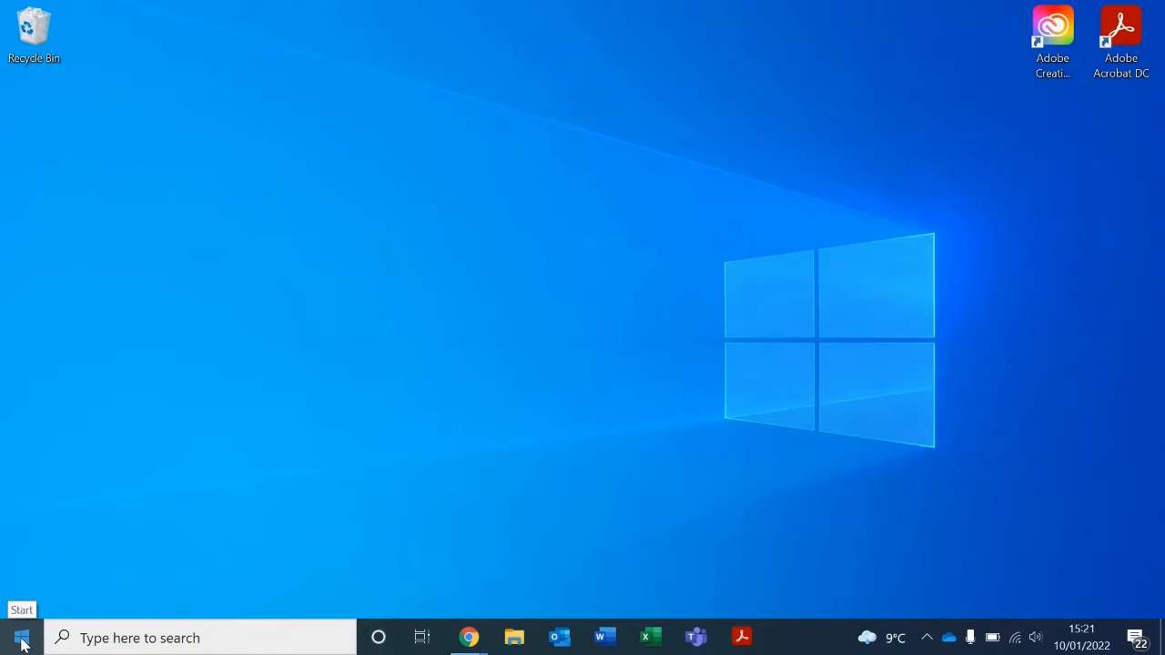
Bring up the Start menu from the taskbar
click(20, 637)
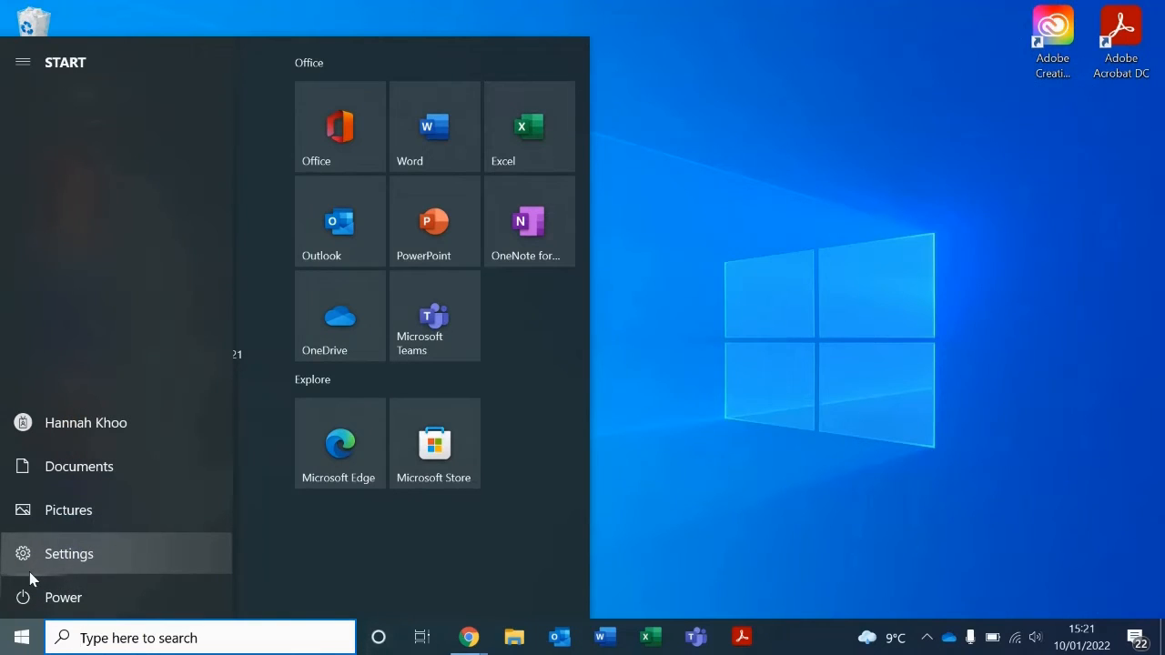
Reach the Windows Security page via Settings > Update & Security
click(69, 553)
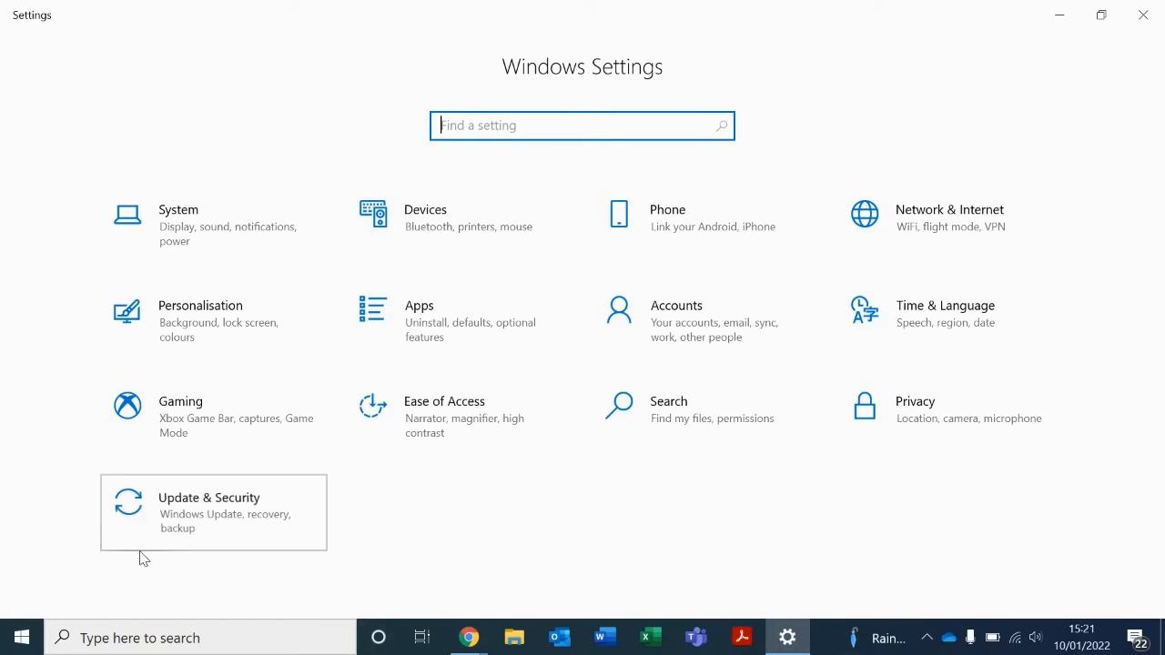
click(213, 514)
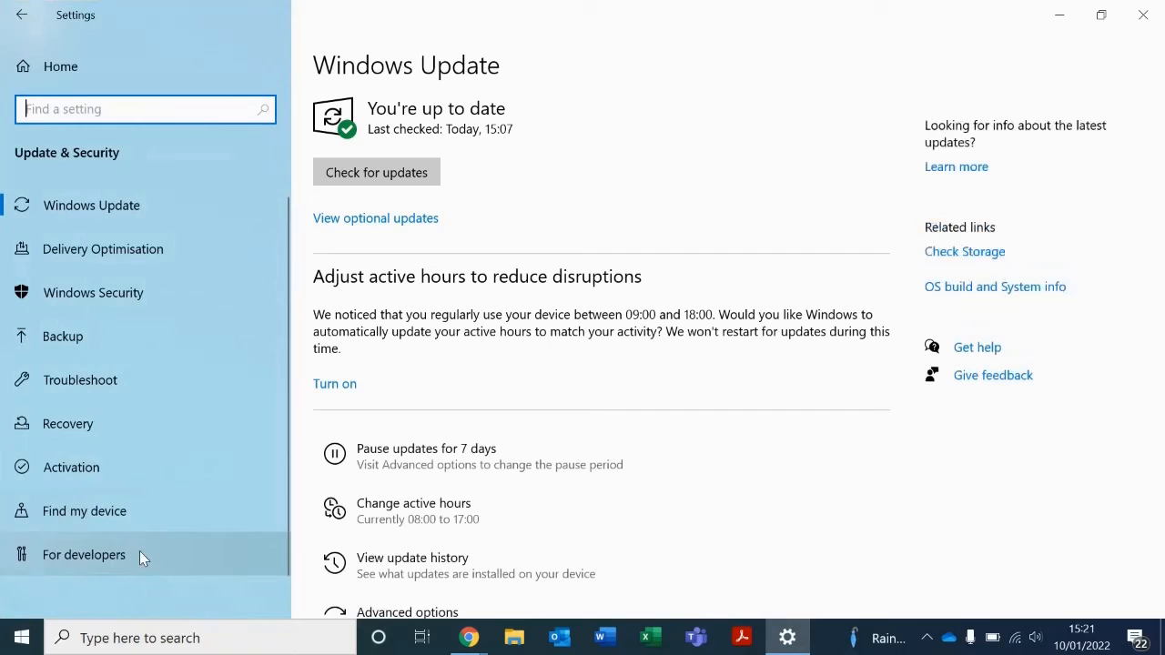
mouse_move(210, 302)
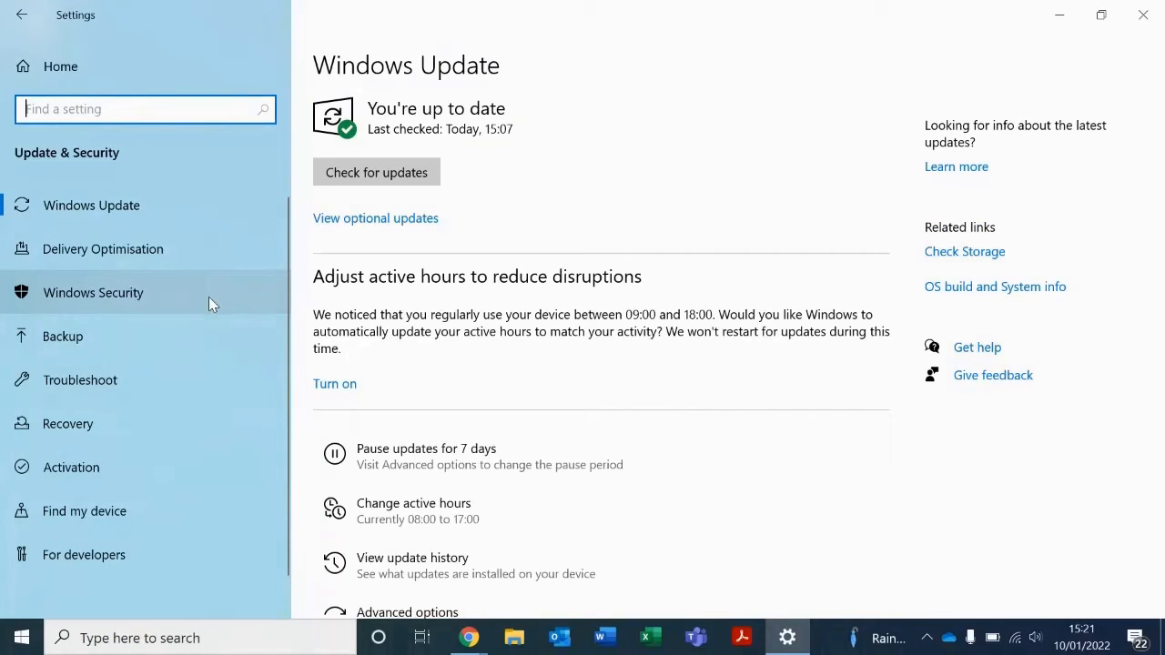
click(93, 291)
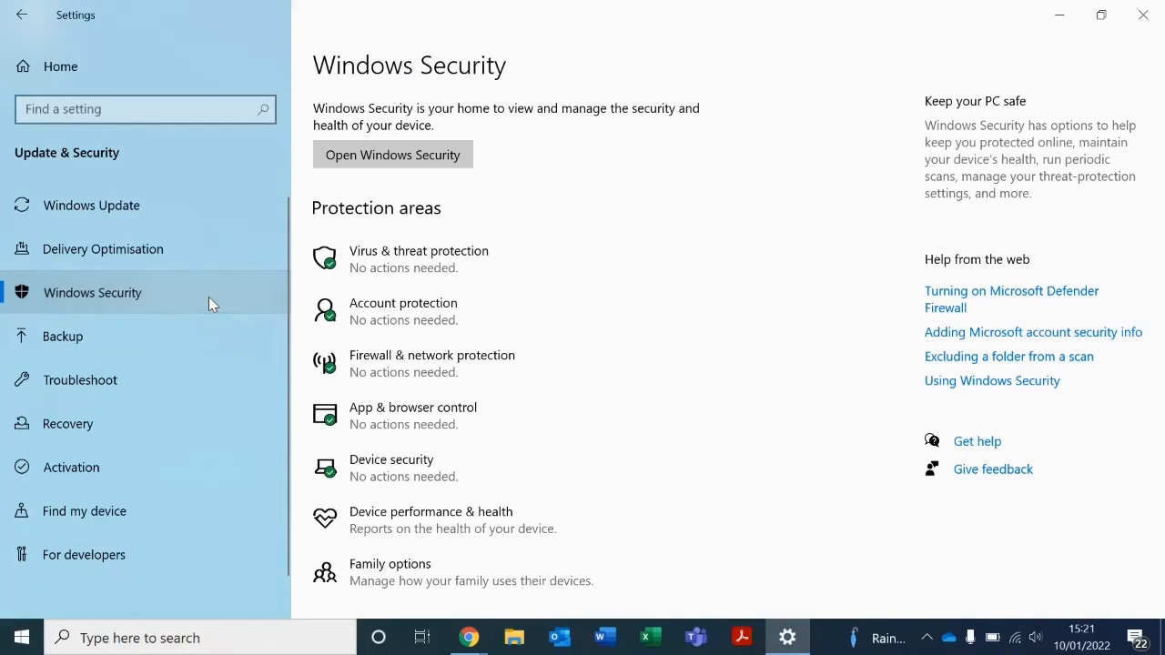
mouse_move(537, 364)
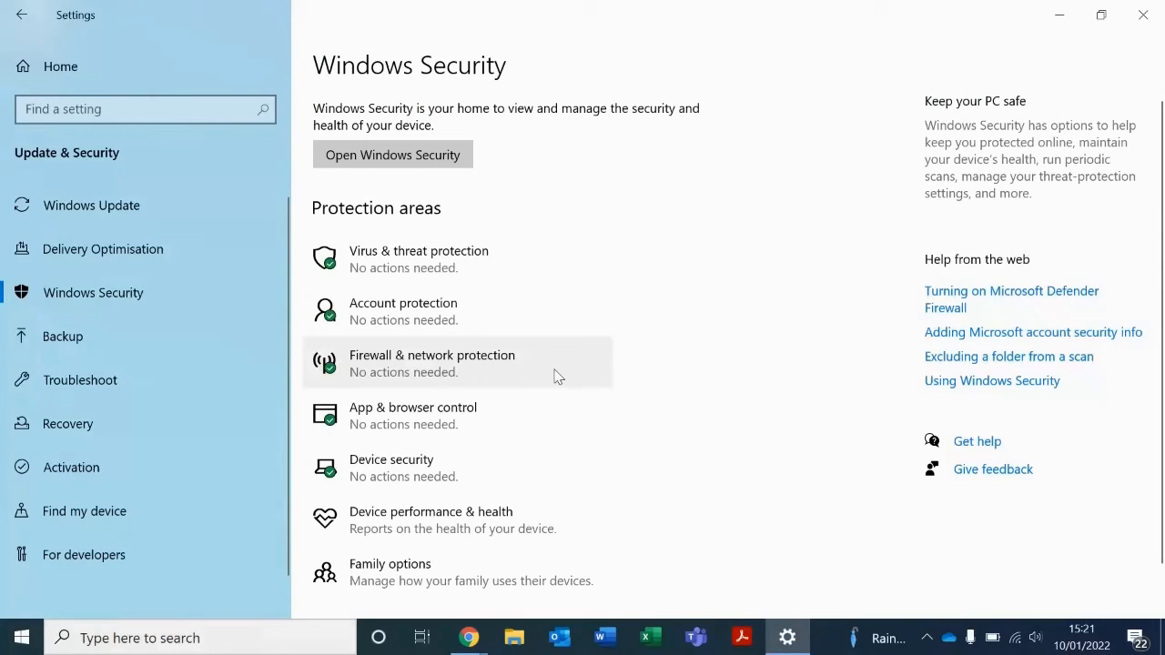
Show Firewall & network protection with domain, private and public firewall status
click(393, 153)
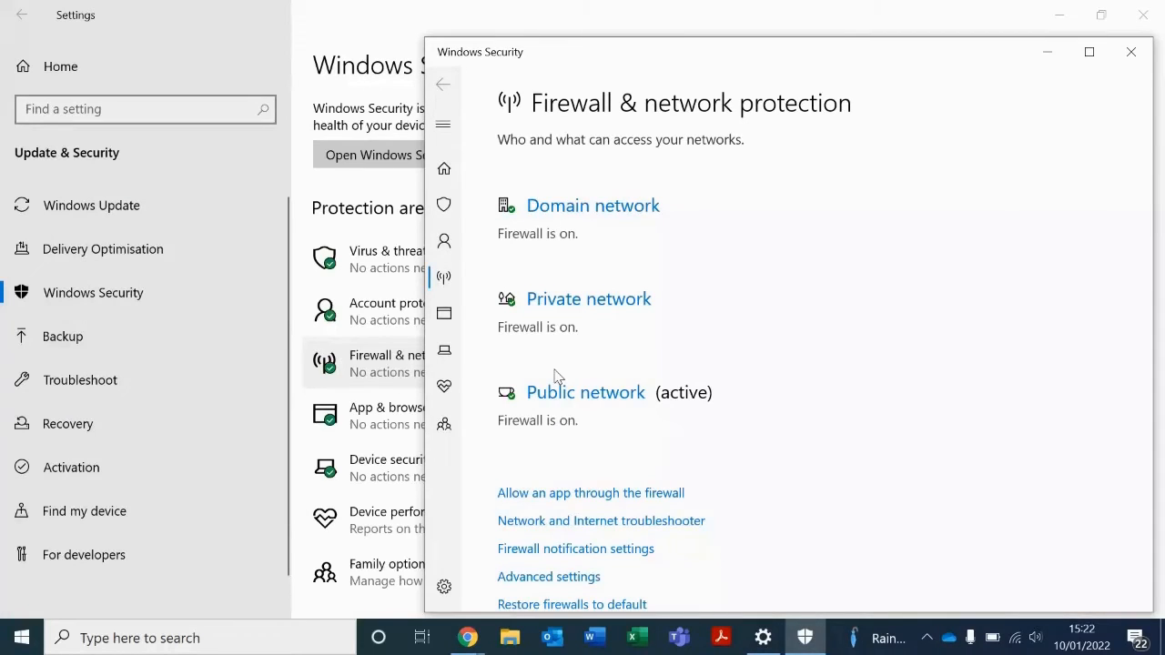
mouse_move(708, 193)
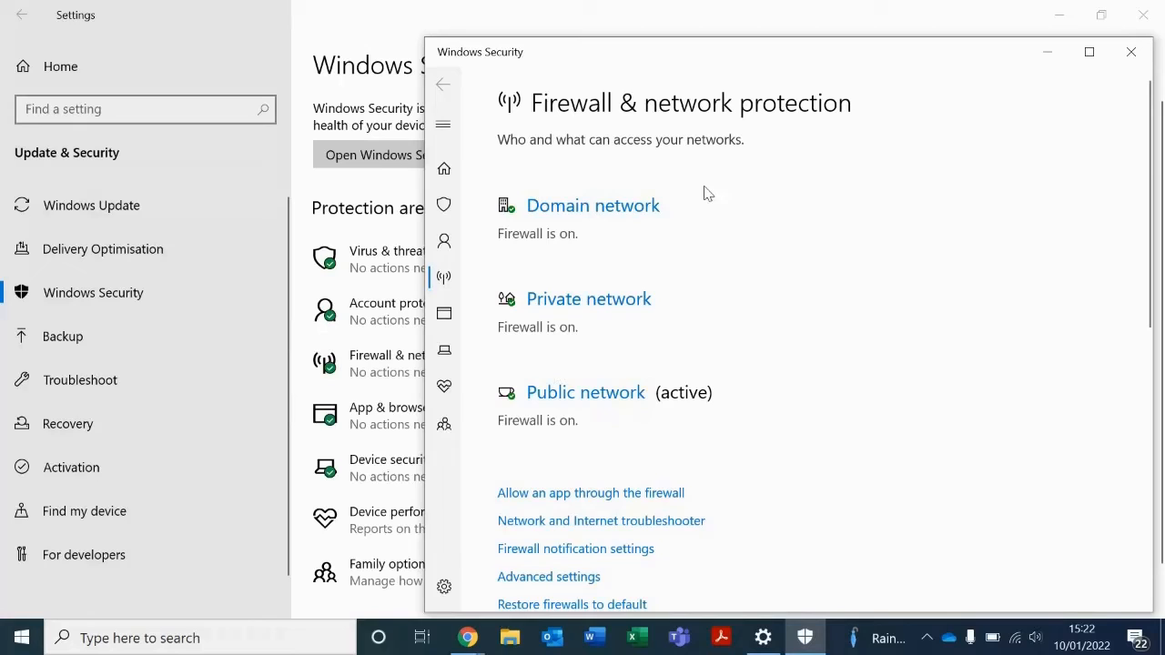
mouse_move(768, 287)
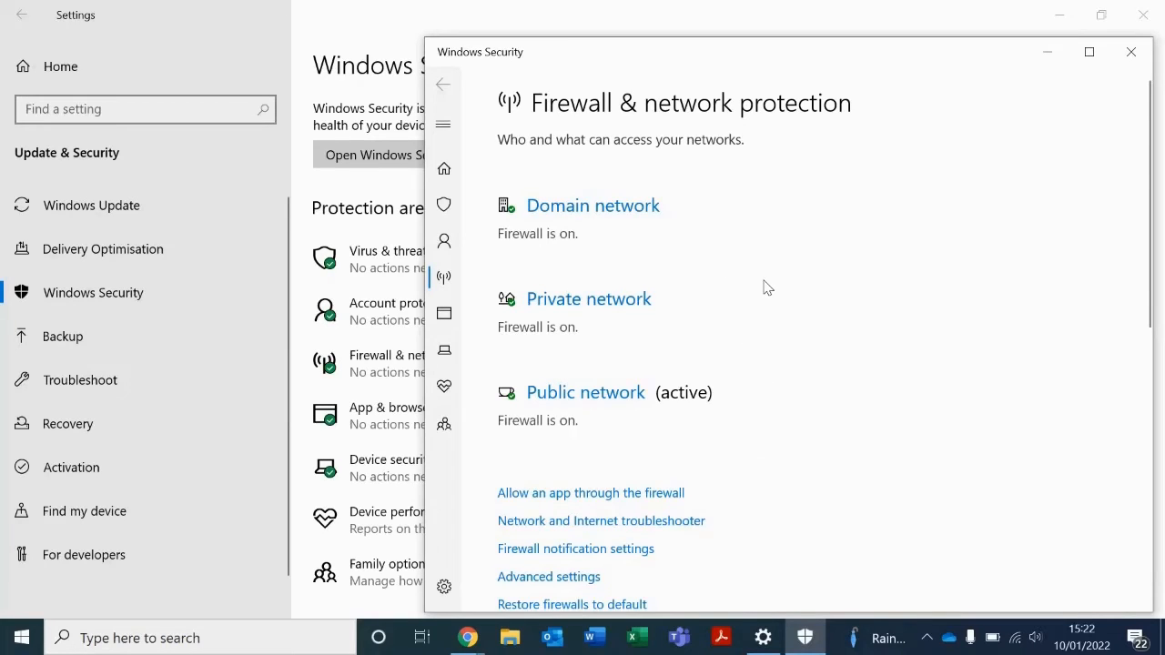
mouse_move(637, 211)
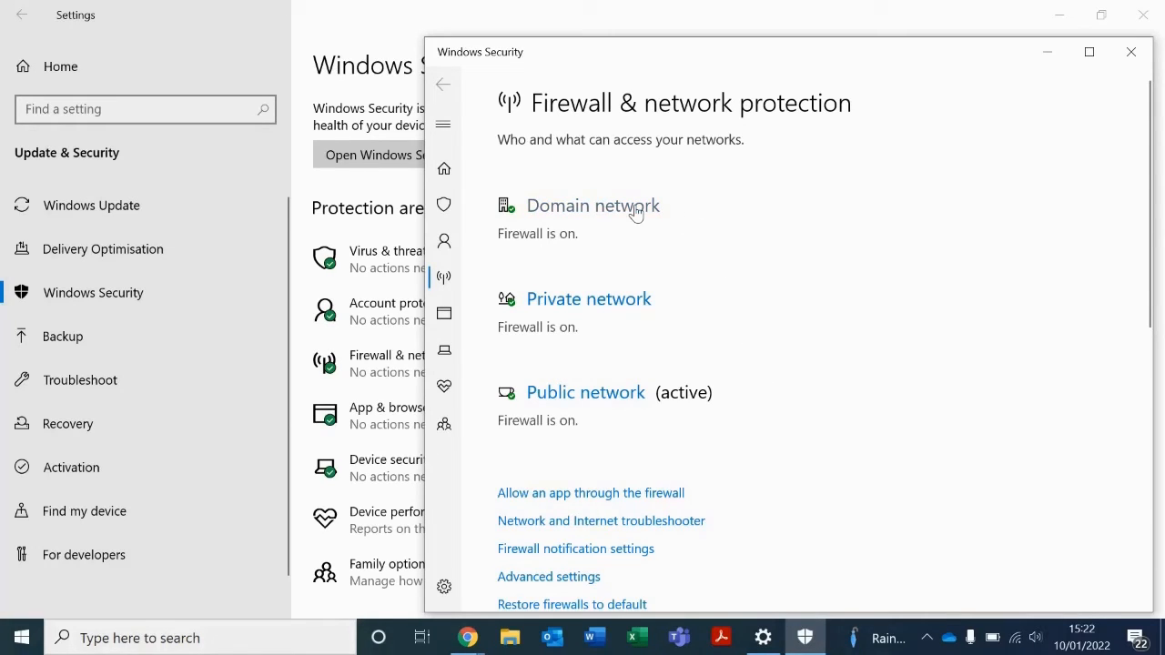
View Domain network details confirming Microsoft Defender Firewall is On
click(593, 204)
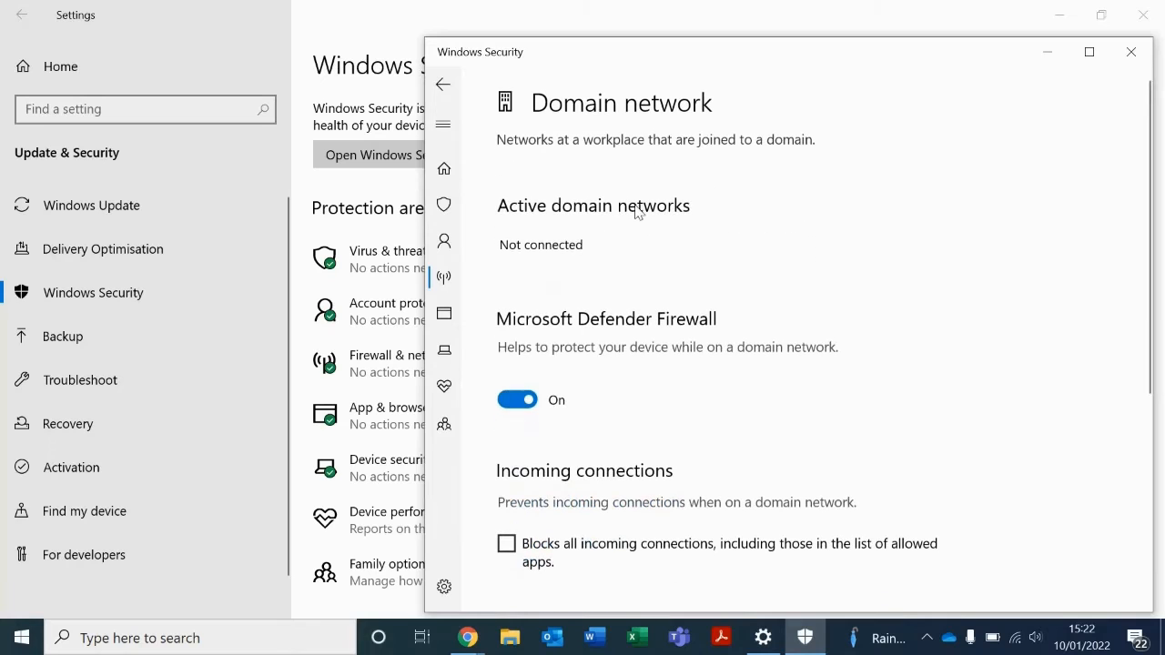
mouse_move(760, 337)
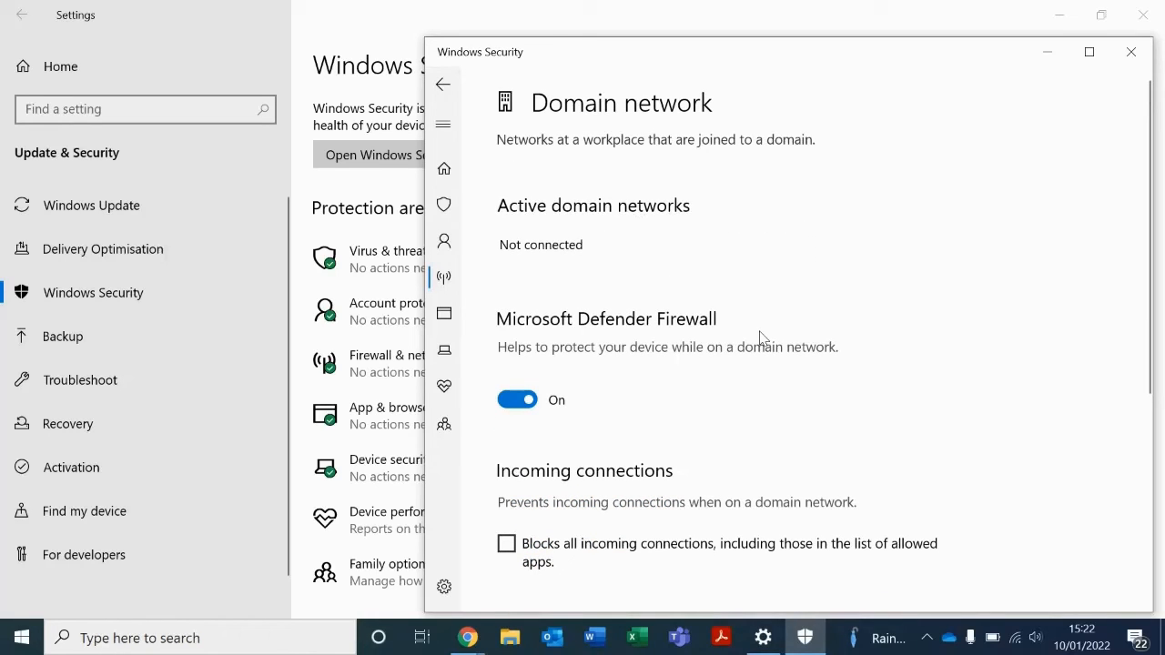
mouse_move(487, 316)
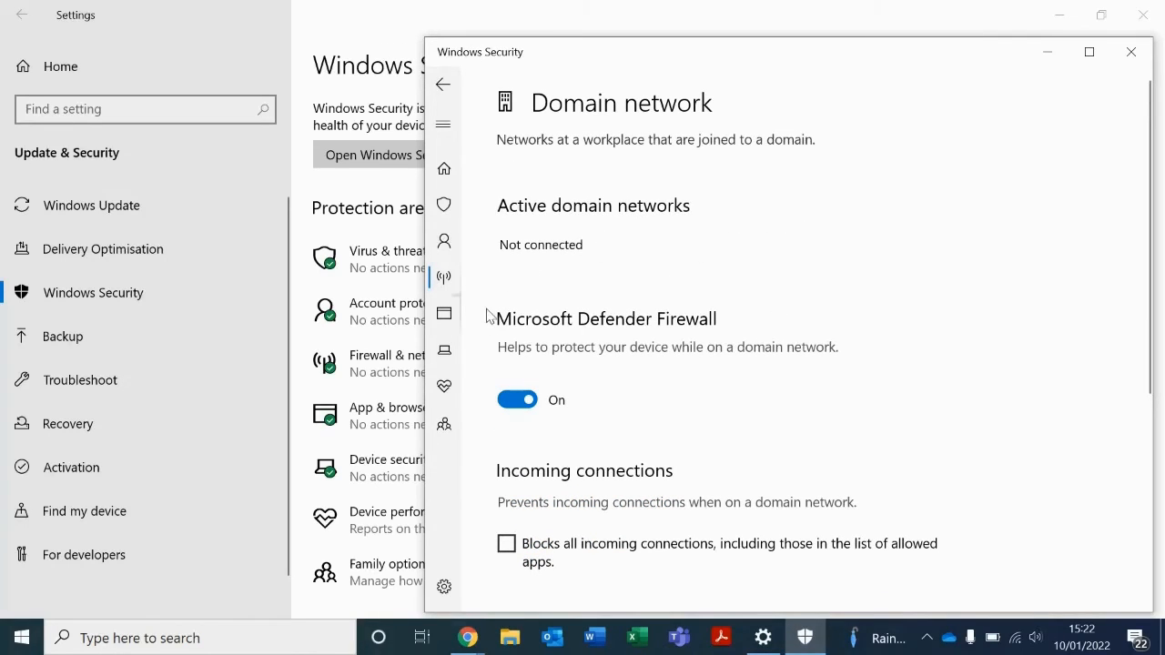
mouse_move(549, 433)
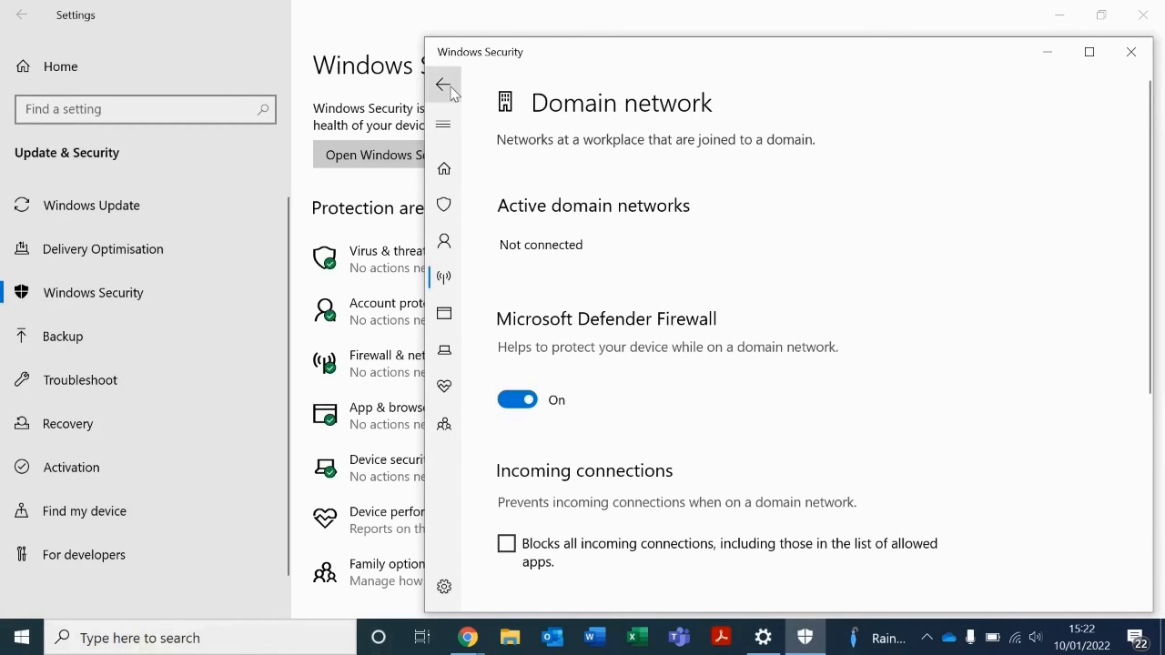
Go back to the Firewall & network protection overview
click(444, 86)
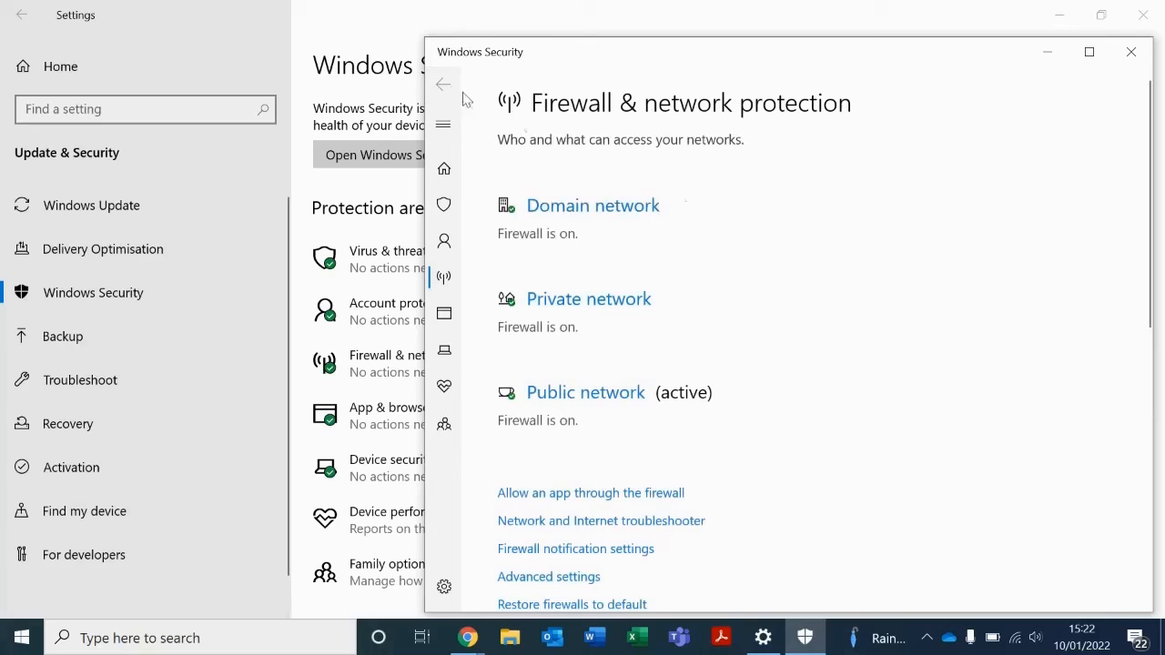
mouse_move(702, 404)
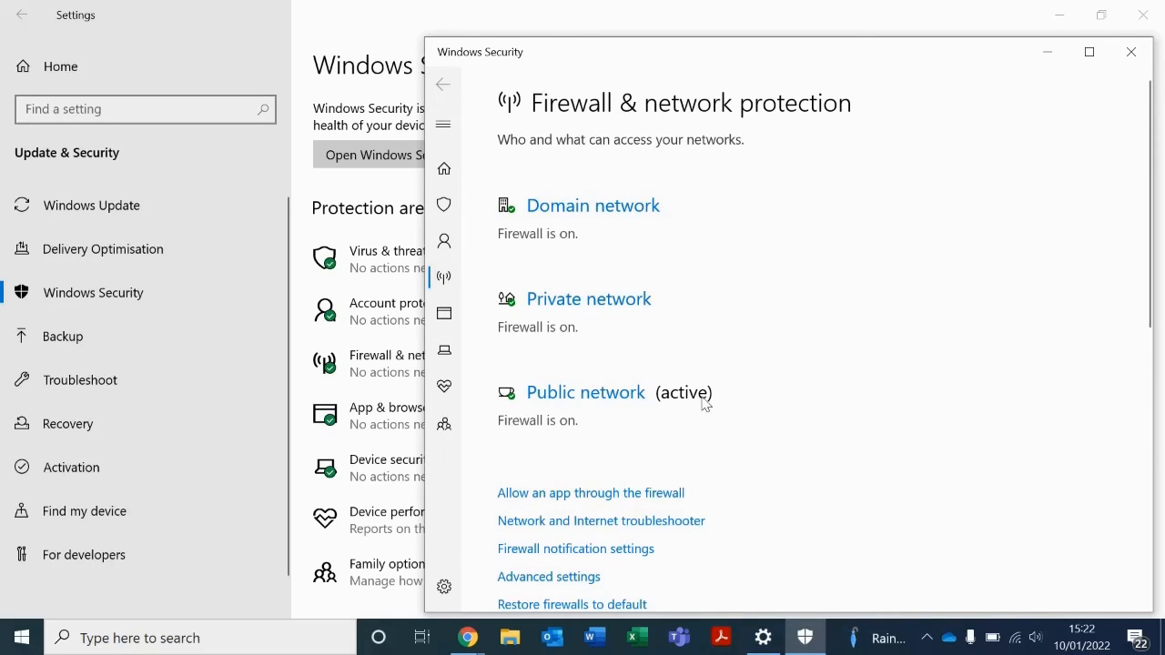
mouse_move(790, 433)
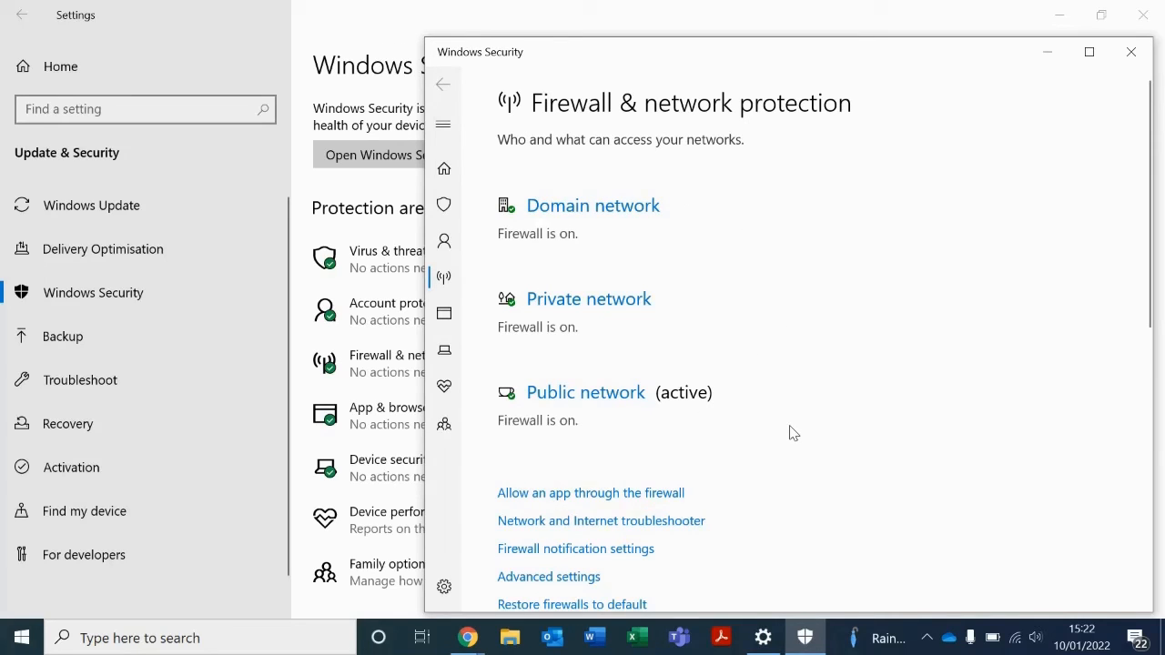